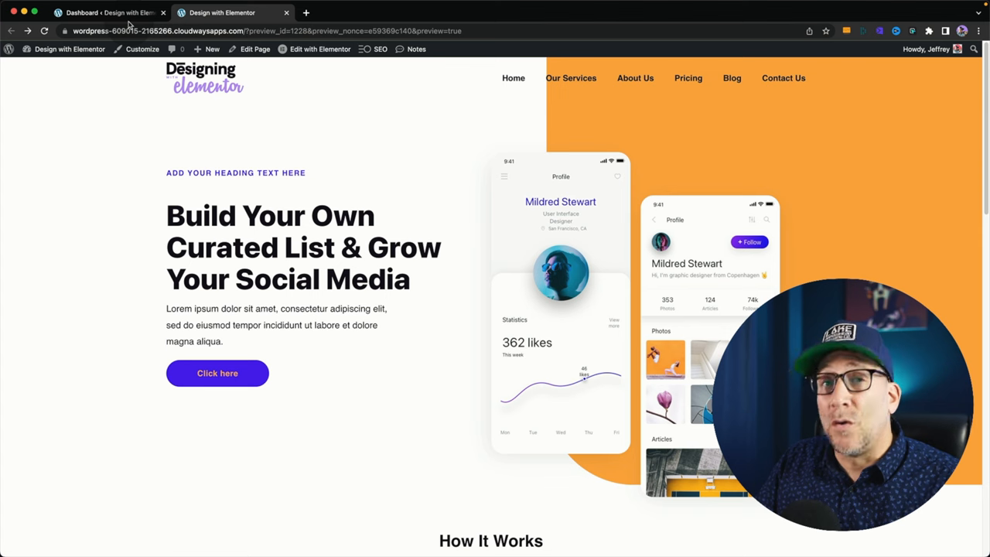
Check the Elementor experiments list in the WordPress dashboard settings.
click(108, 13)
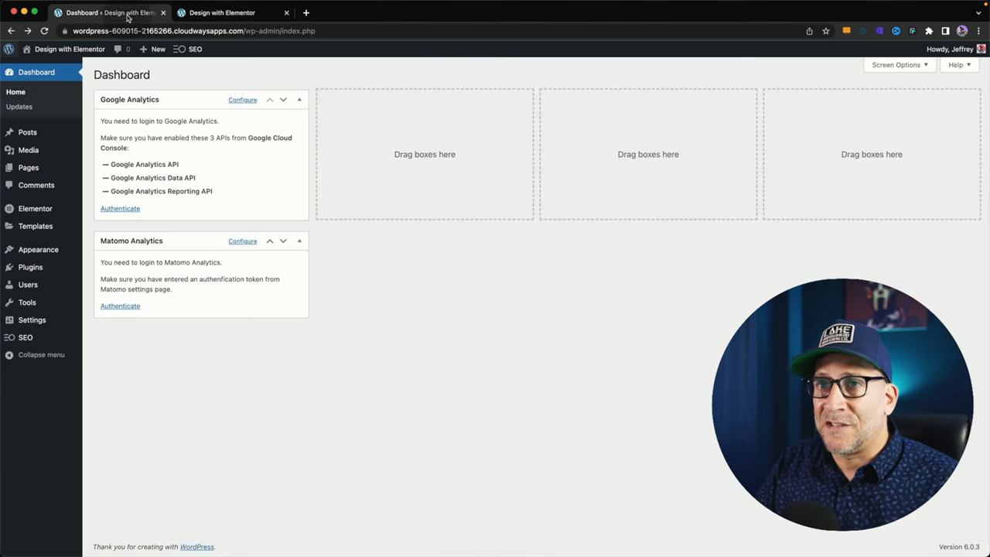
click(34, 207)
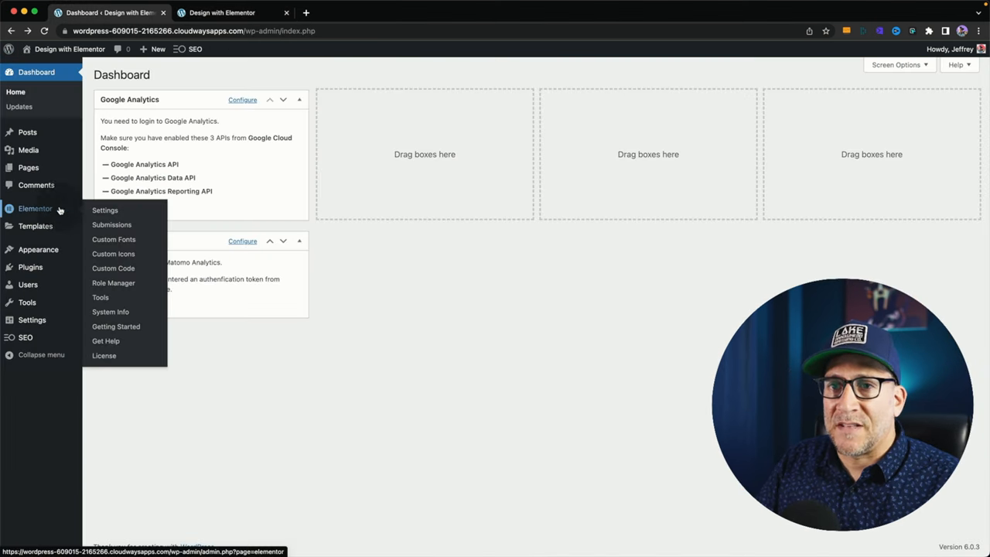
click(105, 211)
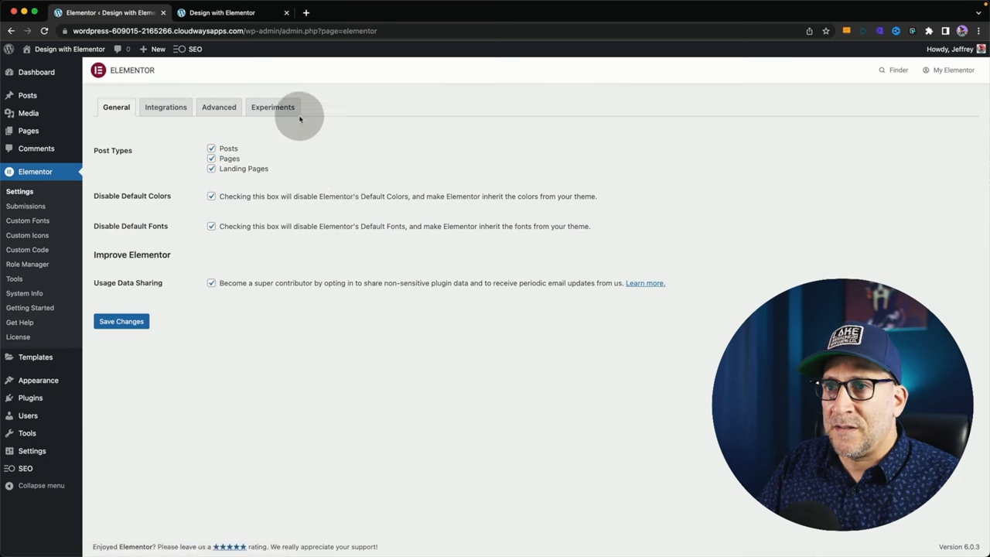
click(272, 106)
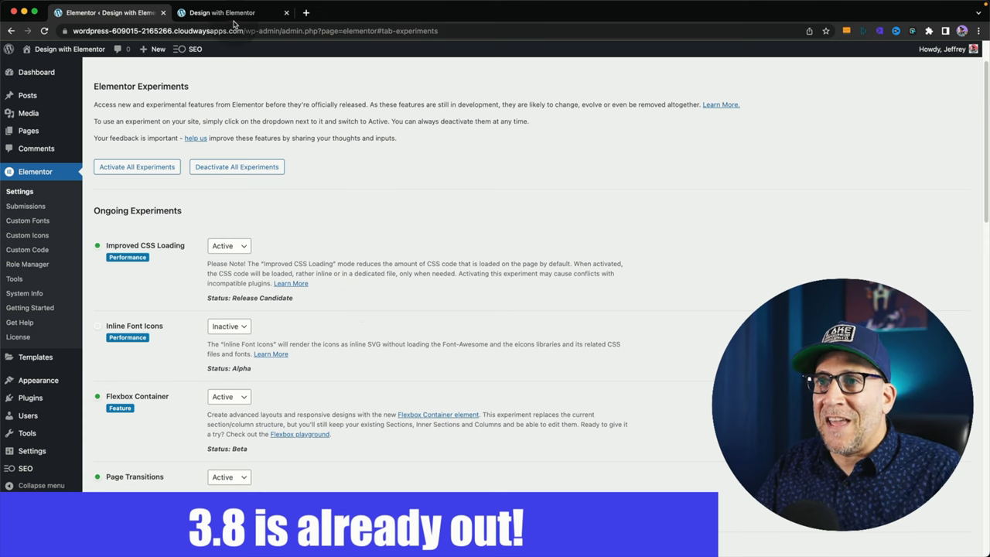
Edit the home page in Elementor and bring the How It Works section into view.
click(231, 13)
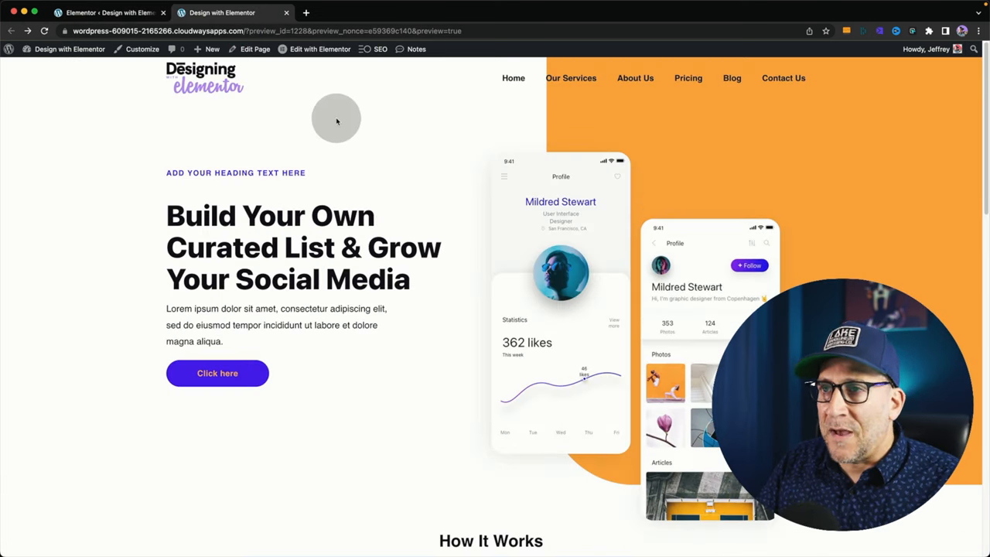
click(319, 48)
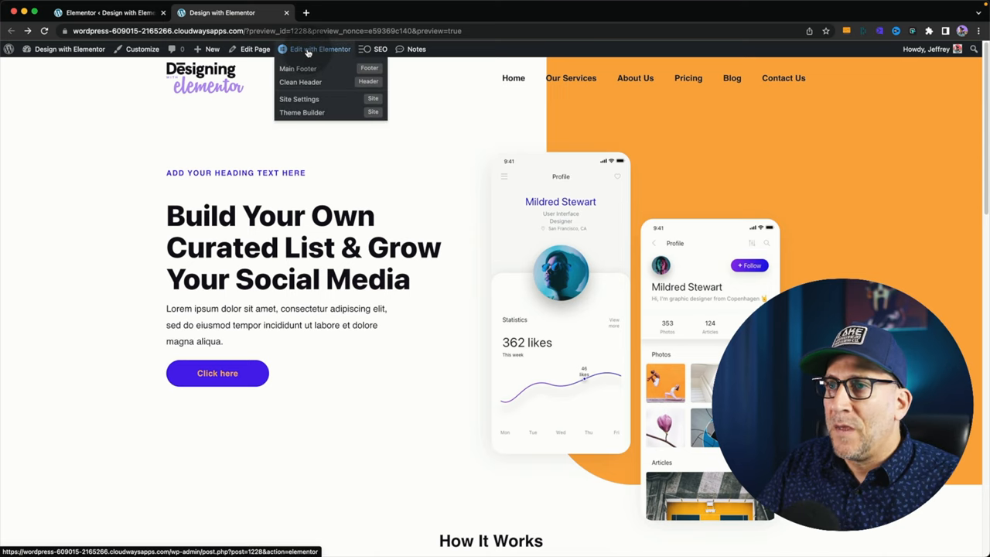
click(319, 48)
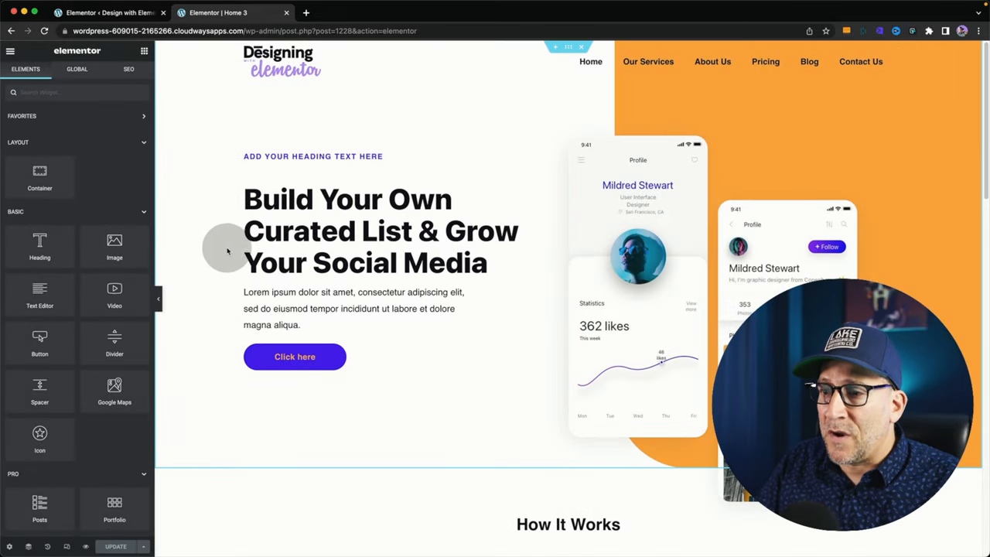
scroll(down, 3)
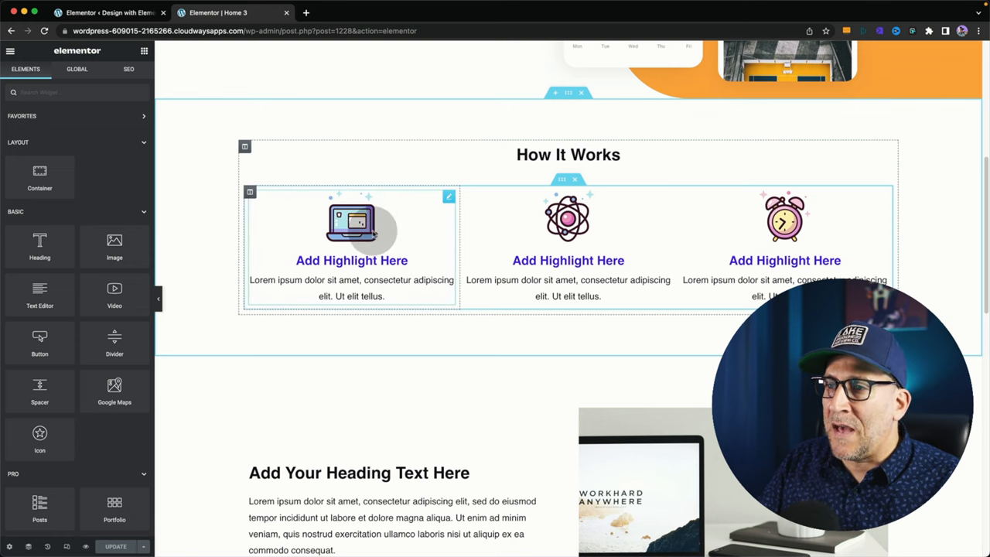
mouse_move(363, 216)
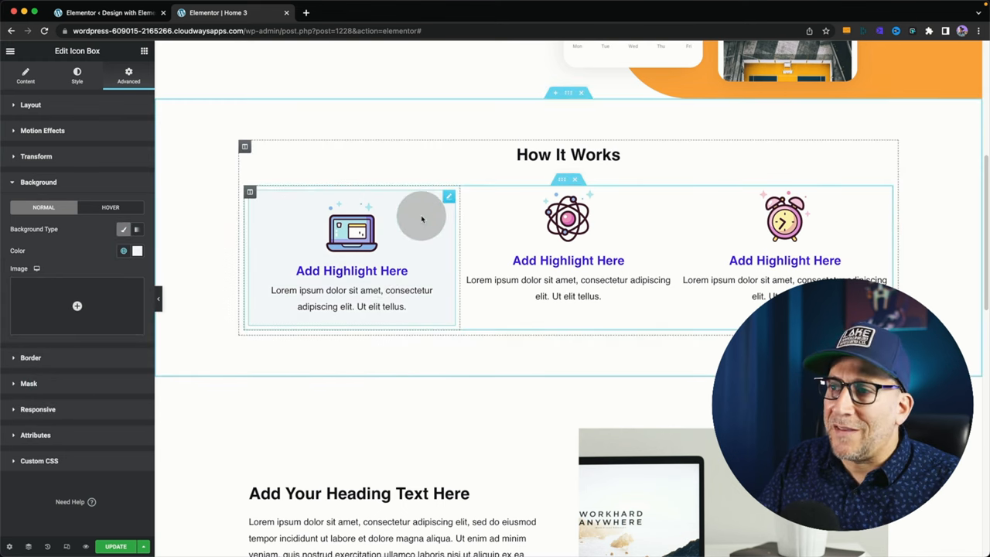
mouse_move(421, 223)
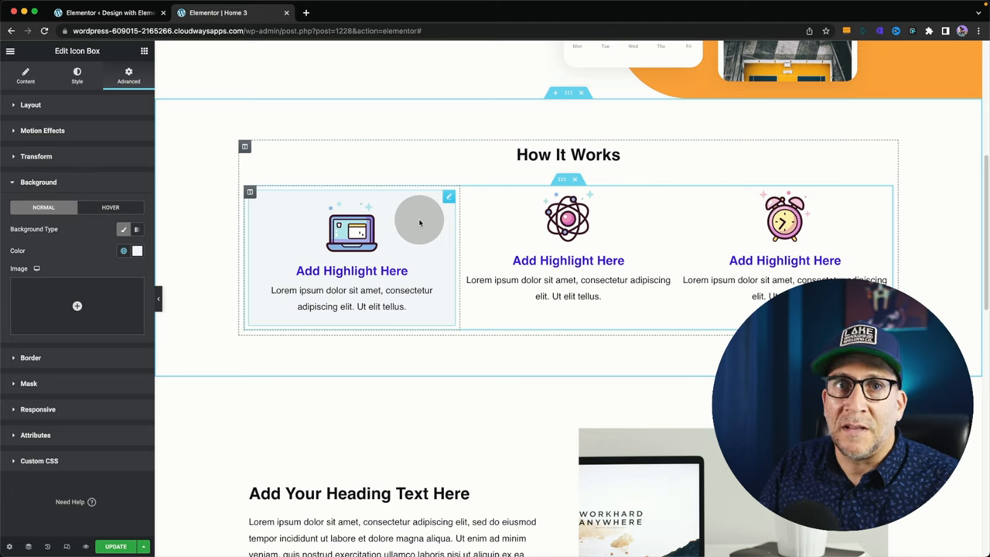
mouse_move(452, 209)
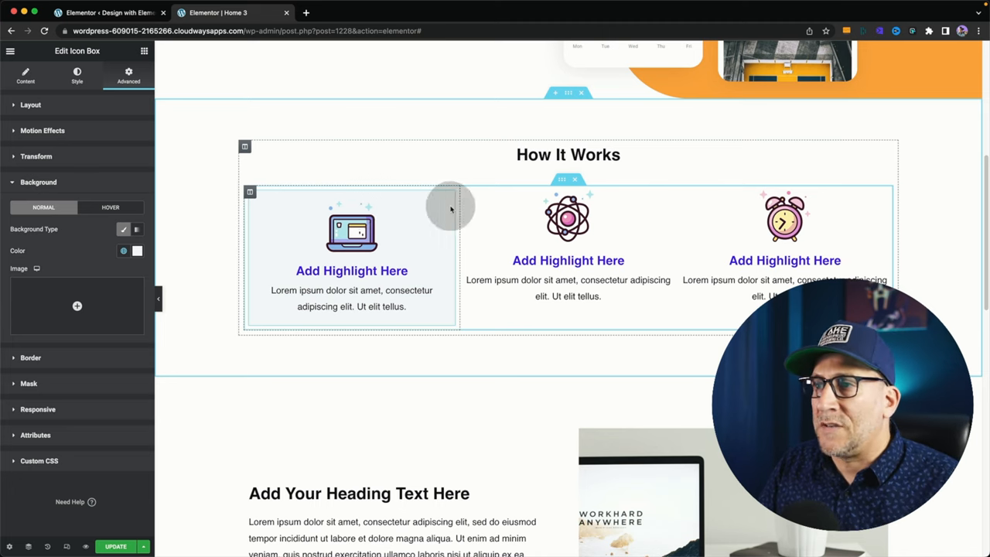
Convert the How It Works section into a container placed beneath the original.
click(251, 192)
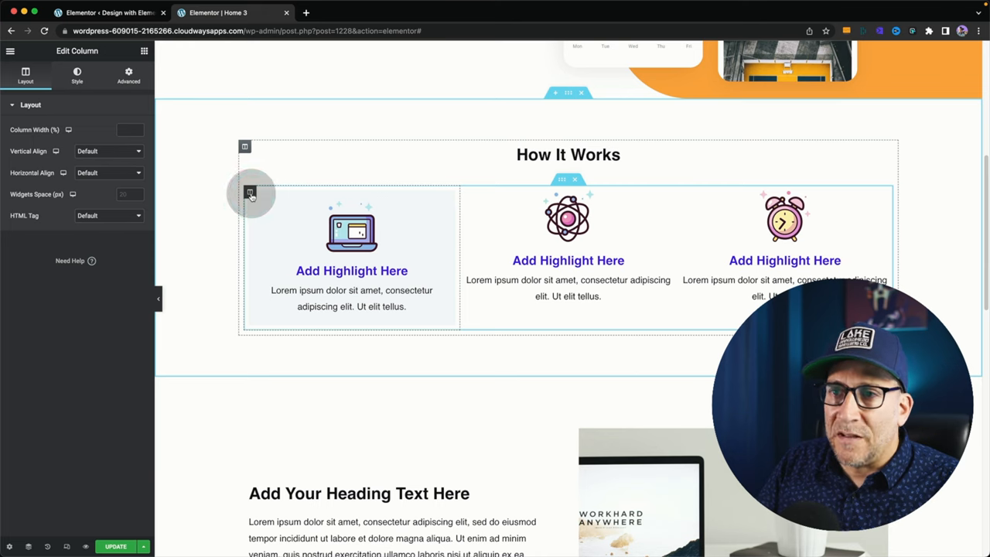
mouse_move(251, 192)
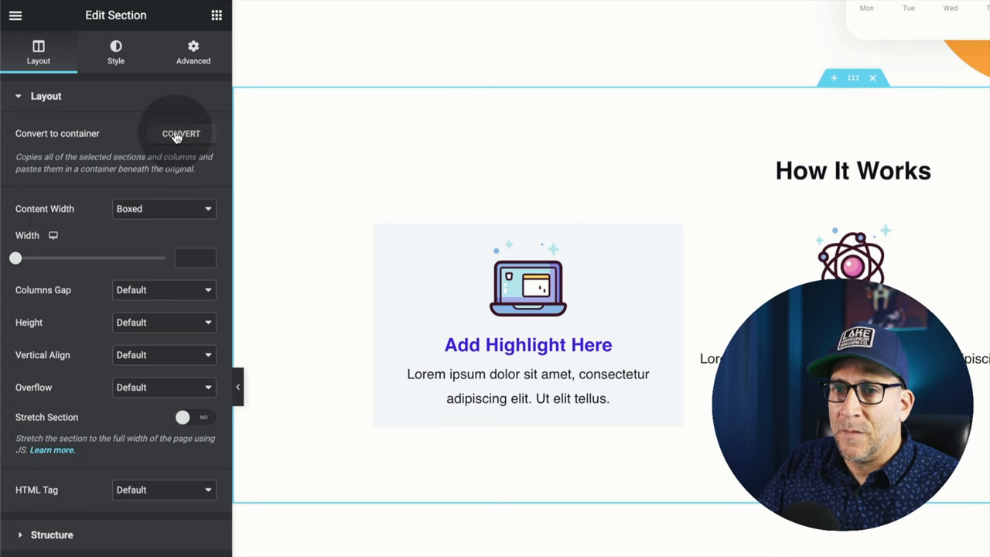
click(181, 133)
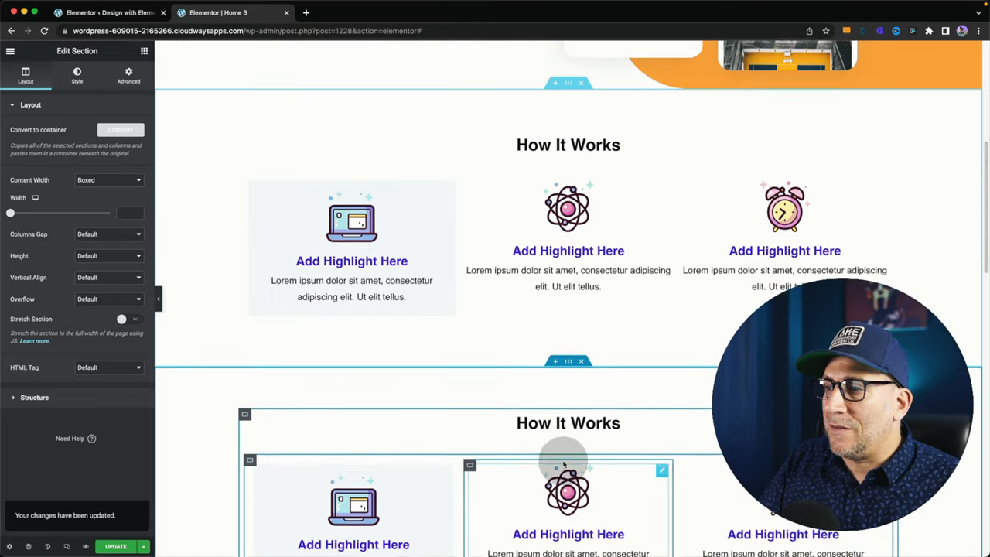
scroll(up, 3)
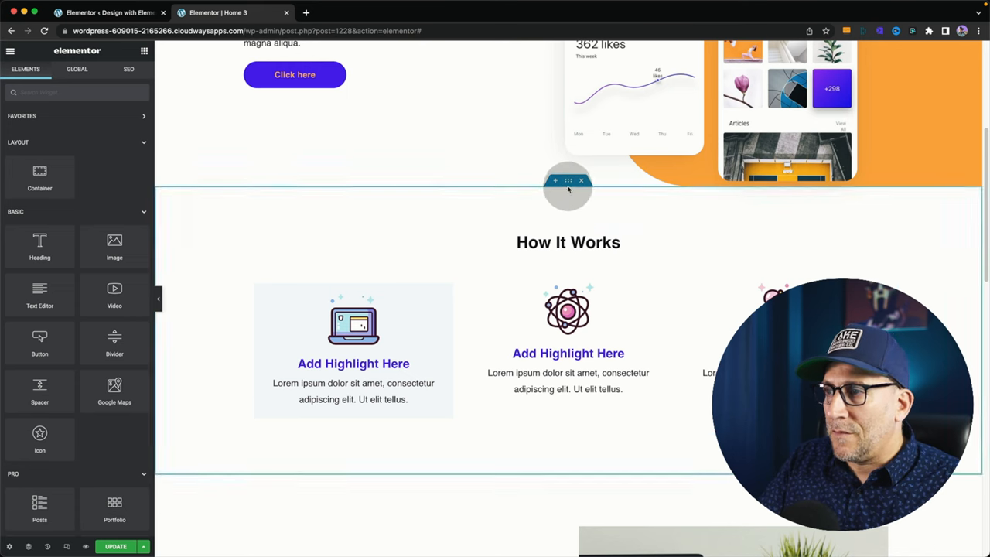
Select the first card's container from the structure tree to edit its settings.
click(568, 179)
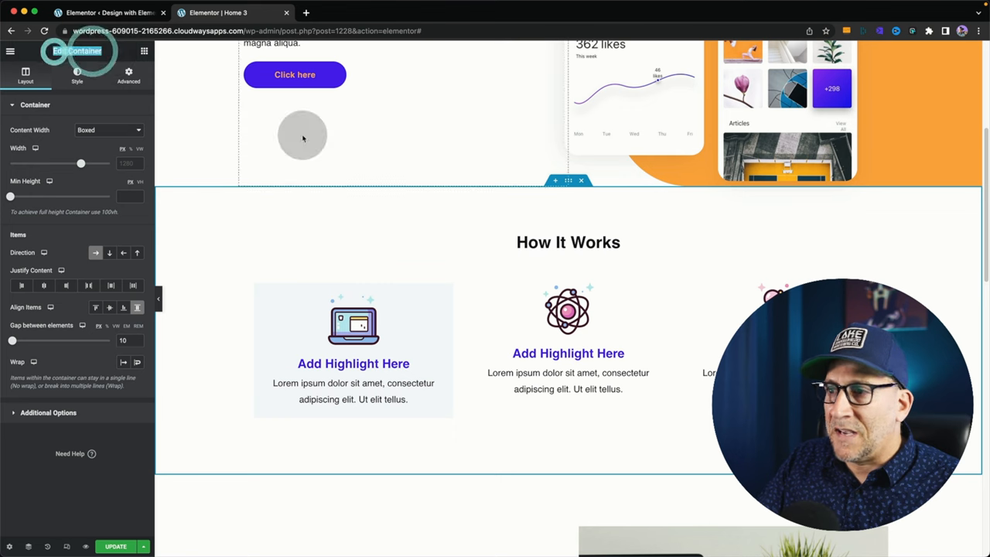
right_click(452, 309)
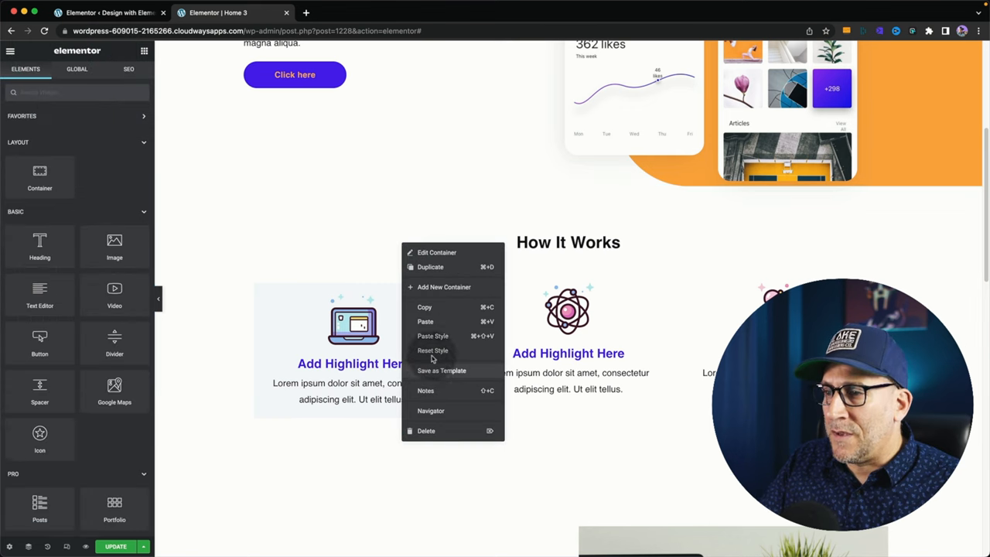
mouse_move(432, 376)
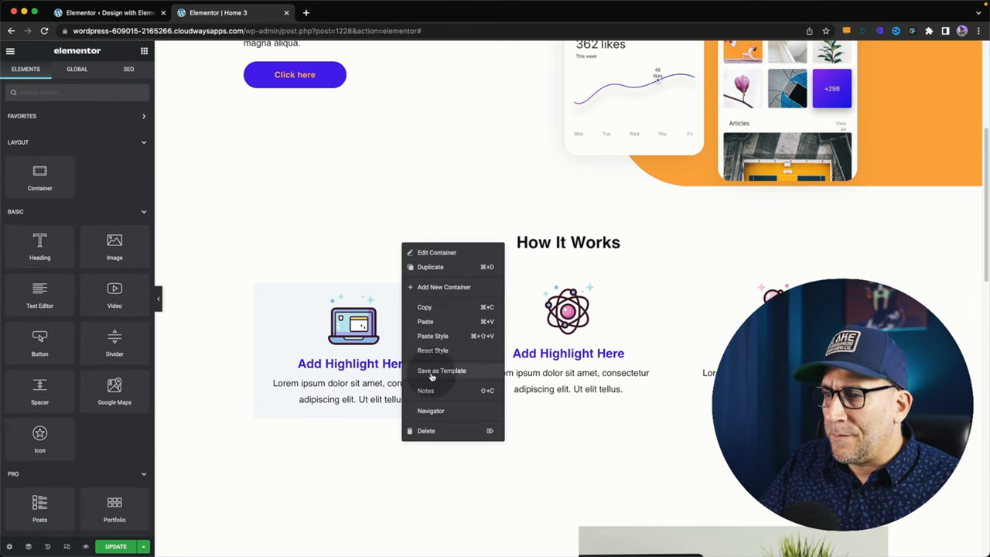
click(430, 411)
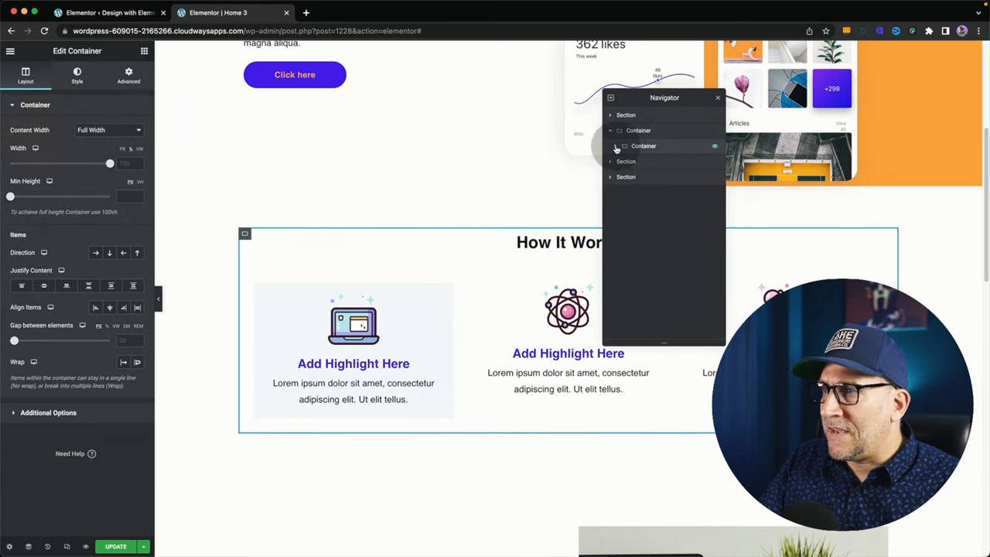
click(625, 161)
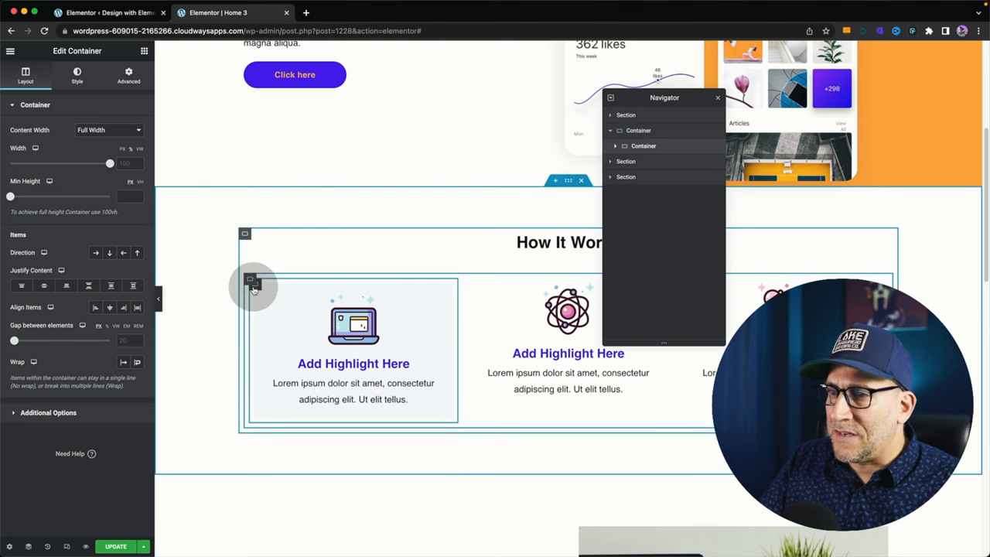
click(616, 146)
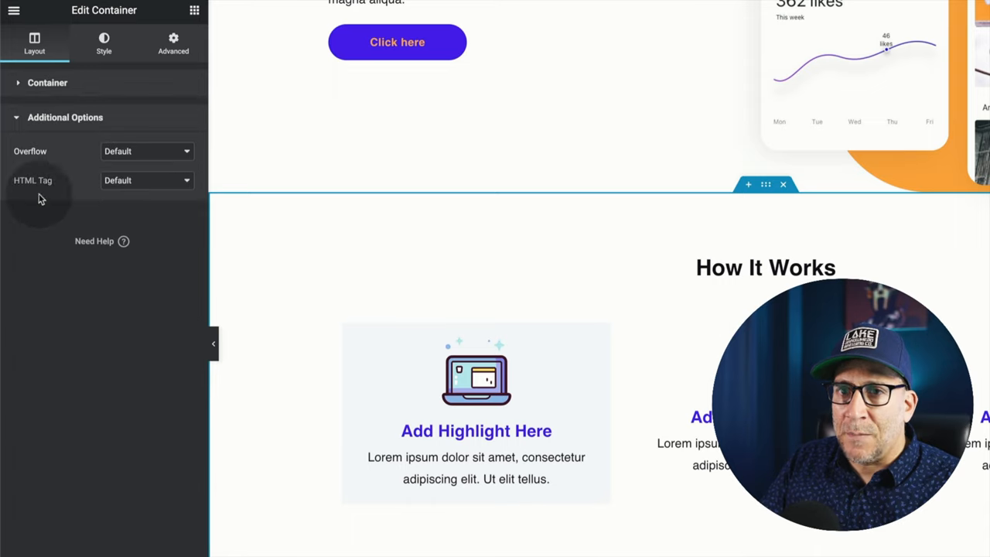
Set the container's HTML tag to a (link), then change it back to section.
click(145, 180)
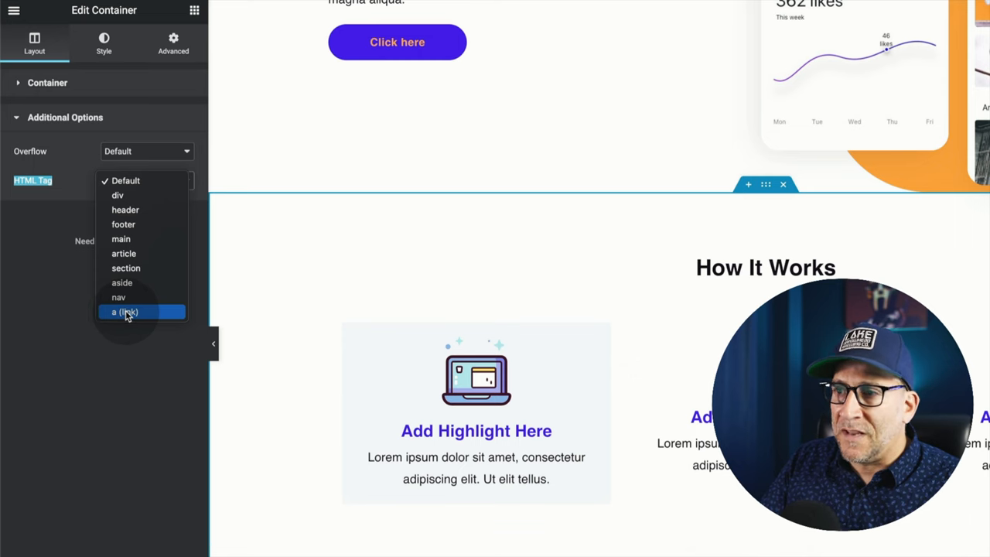
click(124, 313)
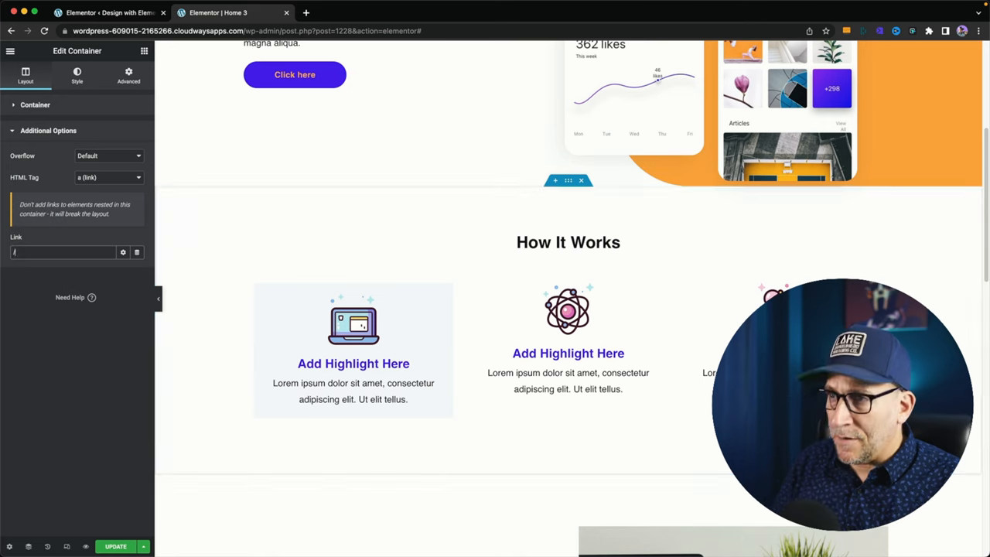
click(108, 176)
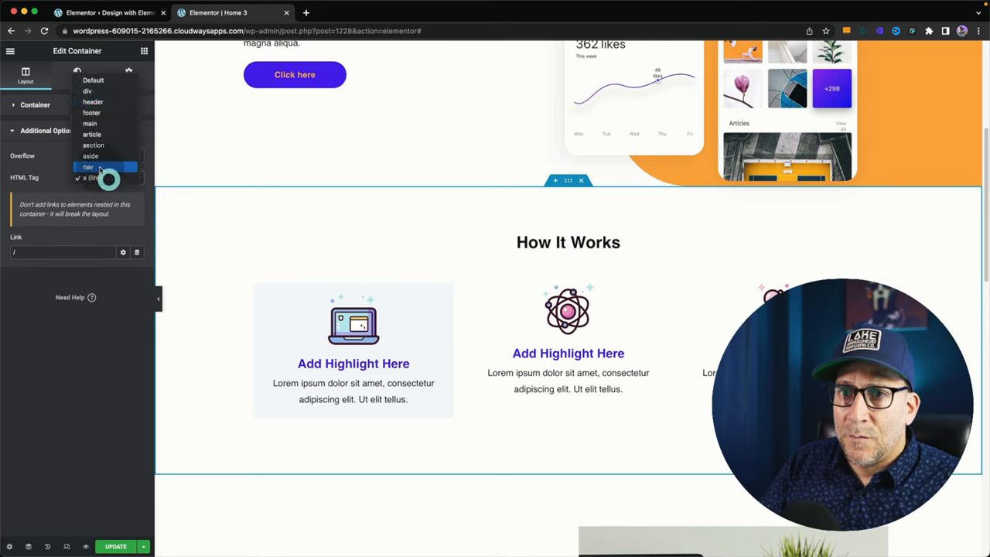
click(87, 177)
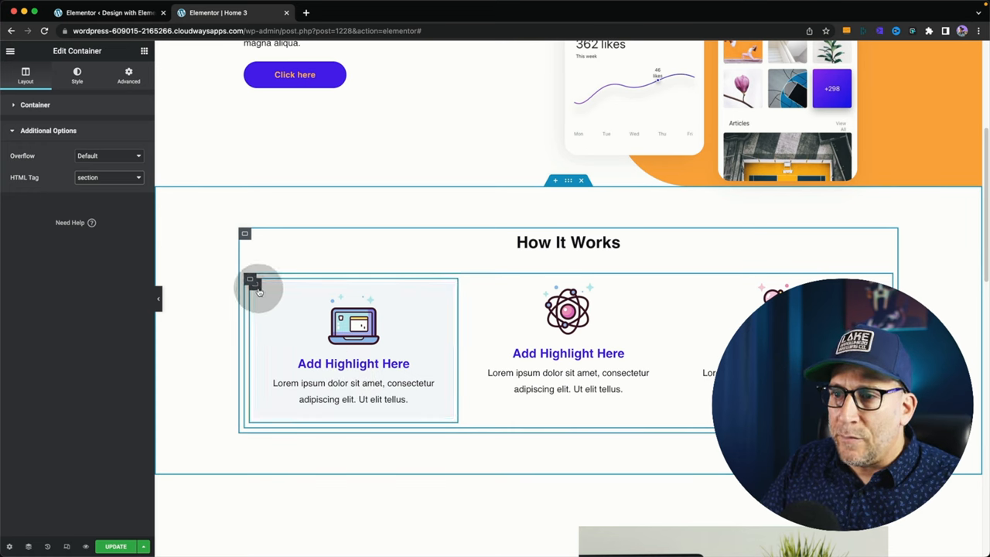
mouse_move(256, 291)
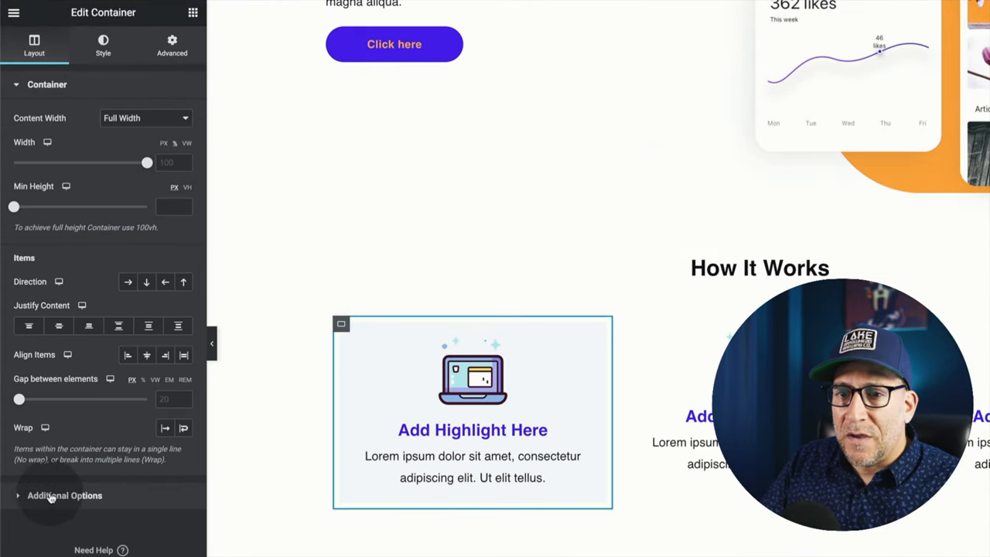
Set the first card container's HTML tag to a (link) with / as the link address.
click(65, 495)
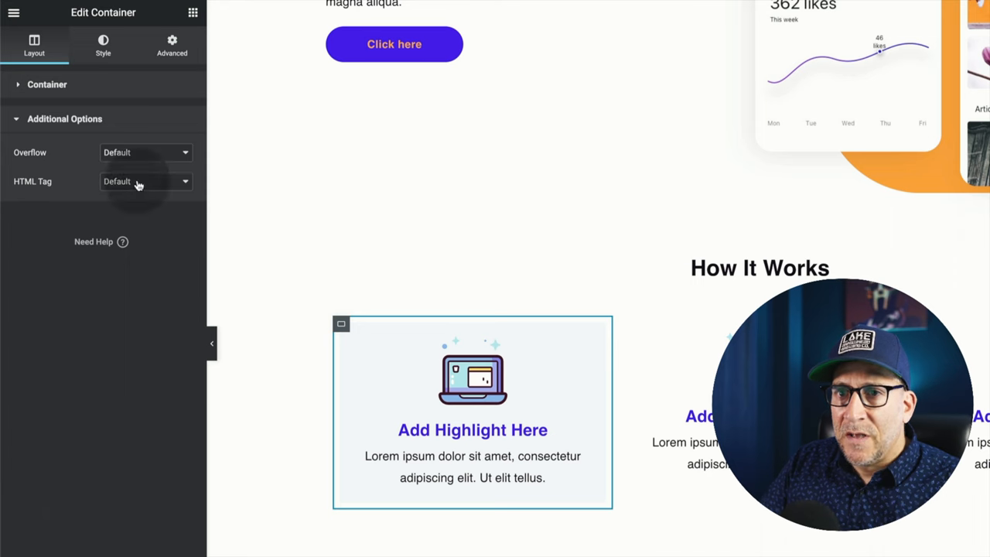
click(145, 181)
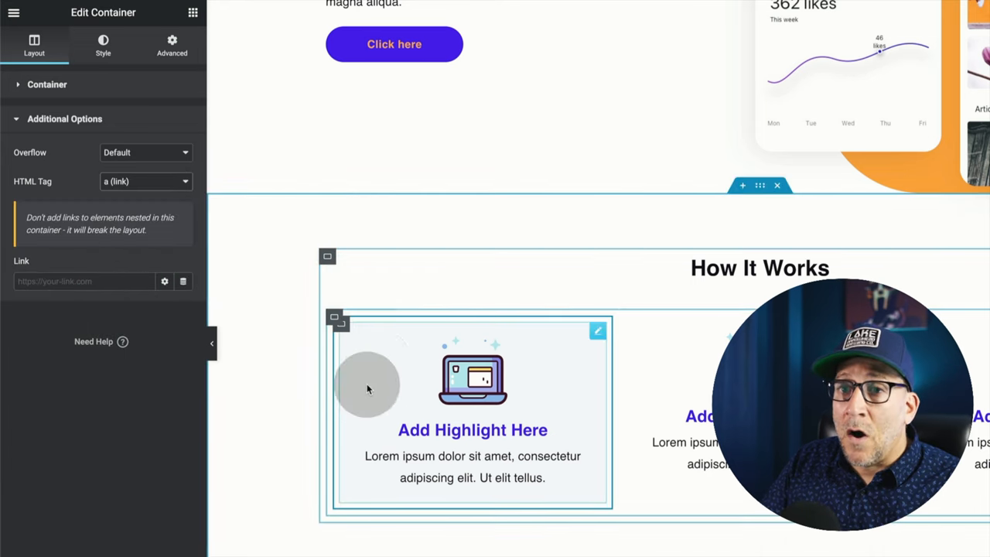
click(85, 281)
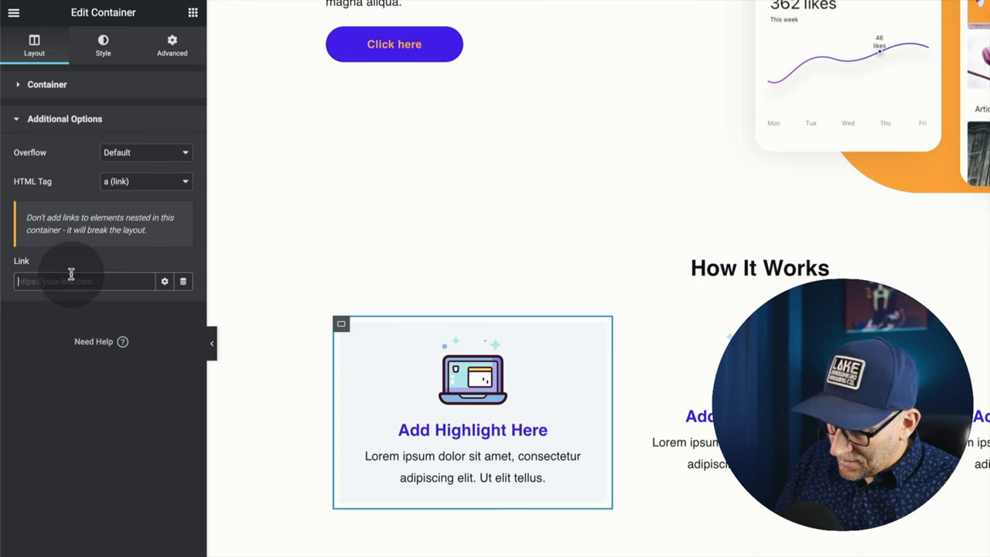
text(/)
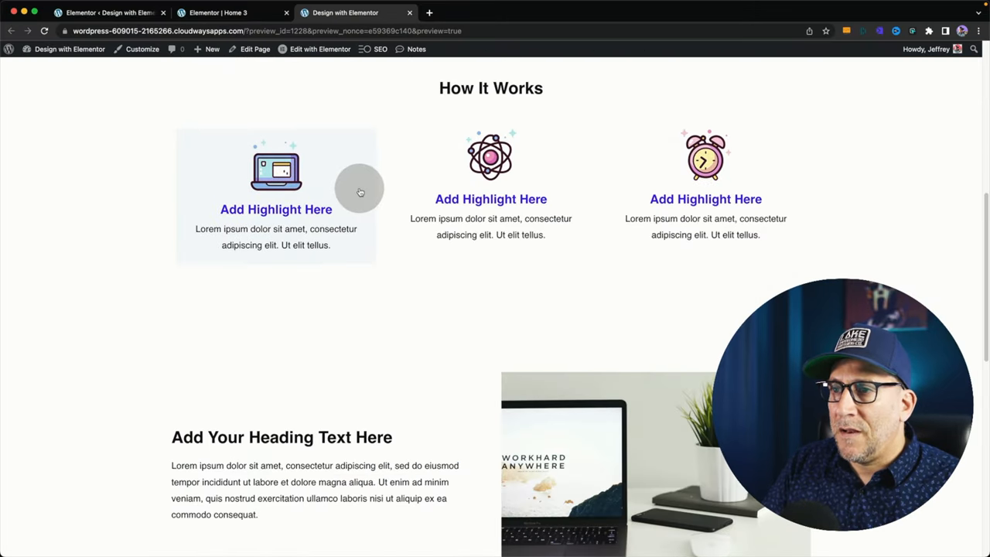
mouse_move(201, 229)
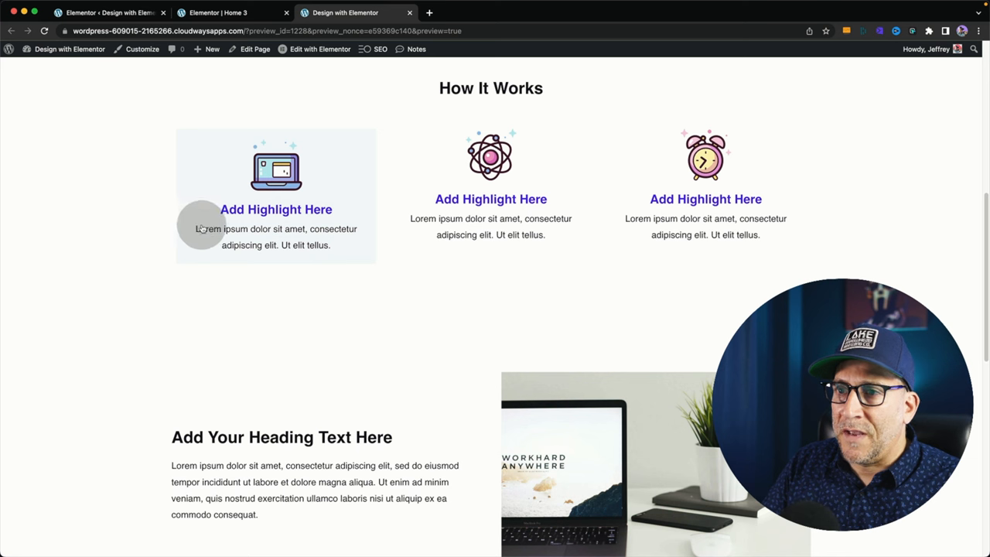
Test clicking the linked first card in the front-end preview.
click(224, 12)
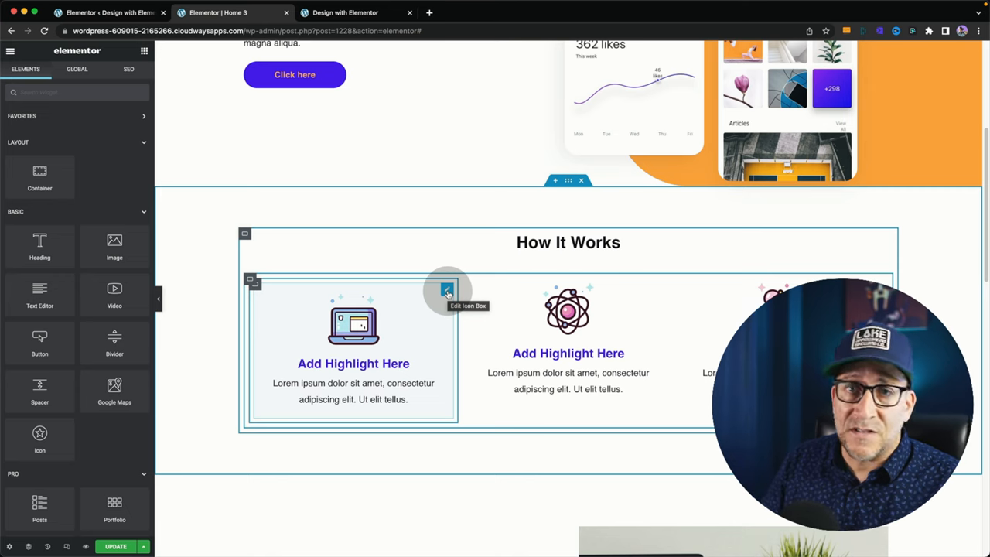
Paste the copied Click here button into the first card's icon box.
click(447, 291)
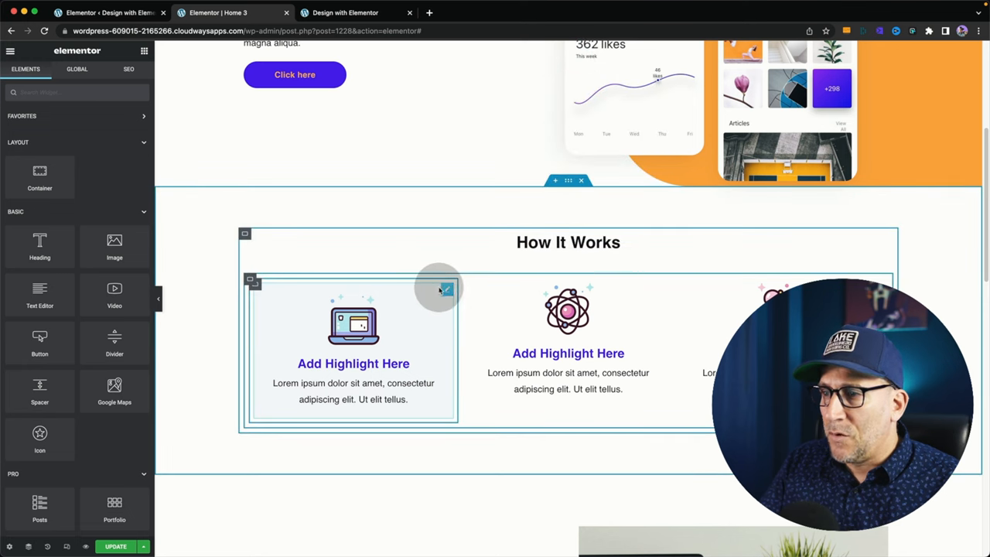
right_click(441, 291)
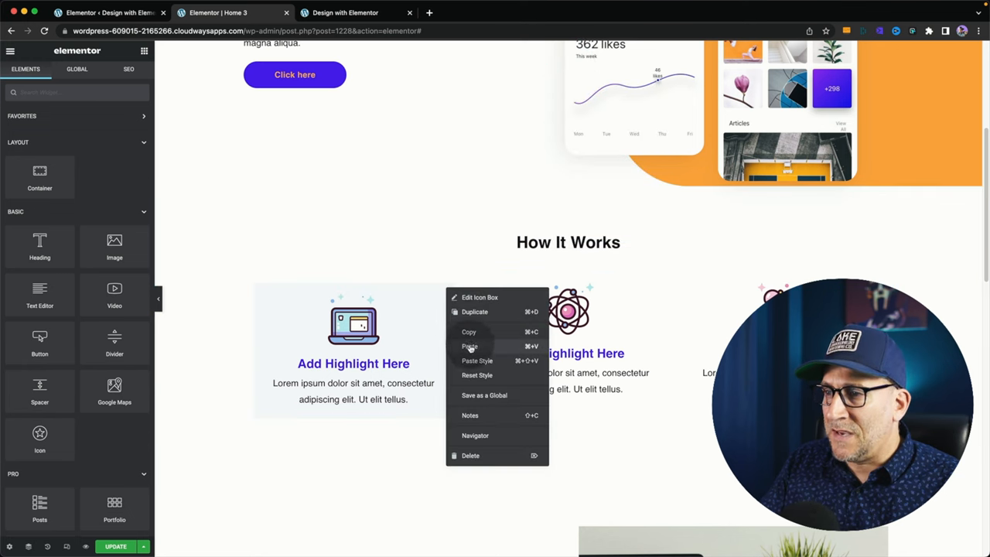
click(470, 347)
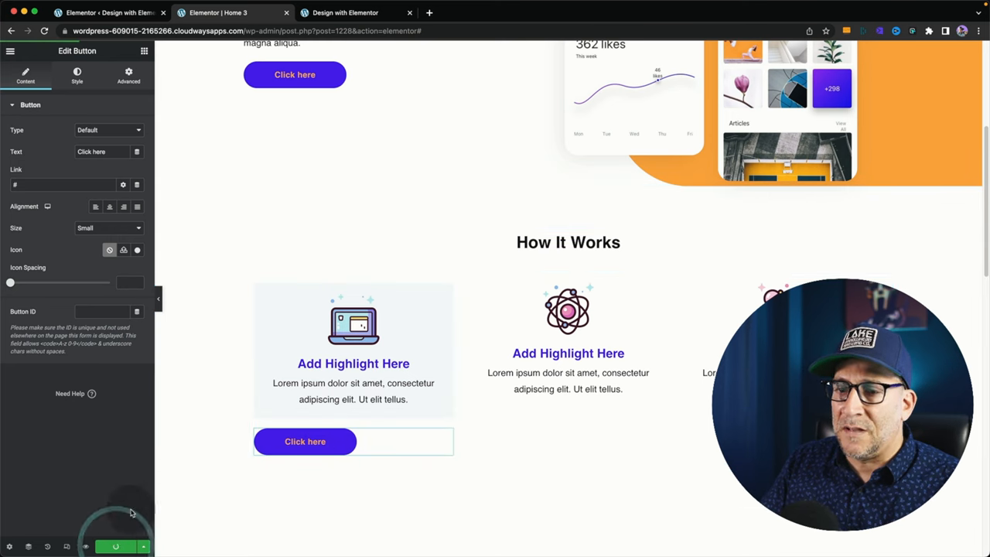
Update the page, view the broken button layout on the front end, and return to the editor.
click(345, 13)
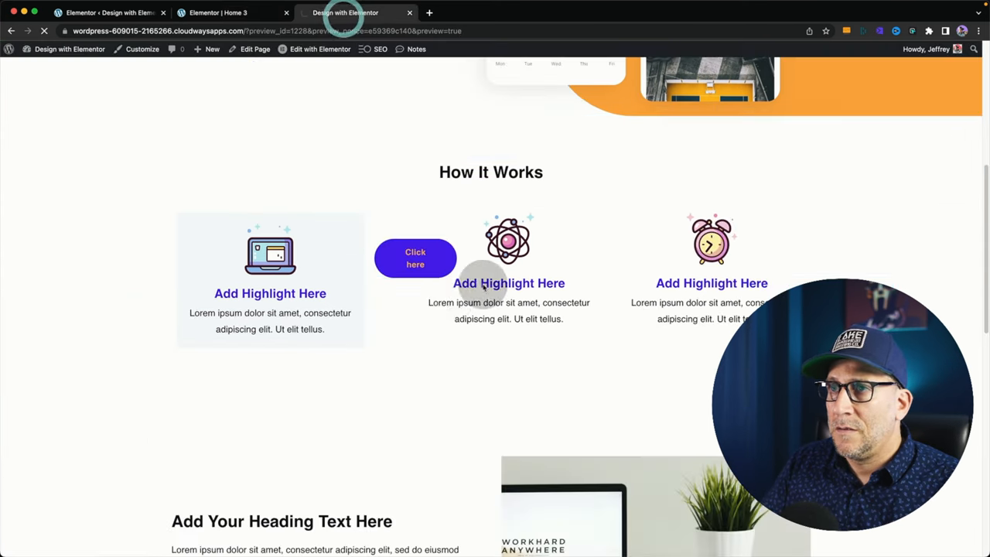
scroll(down, 3)
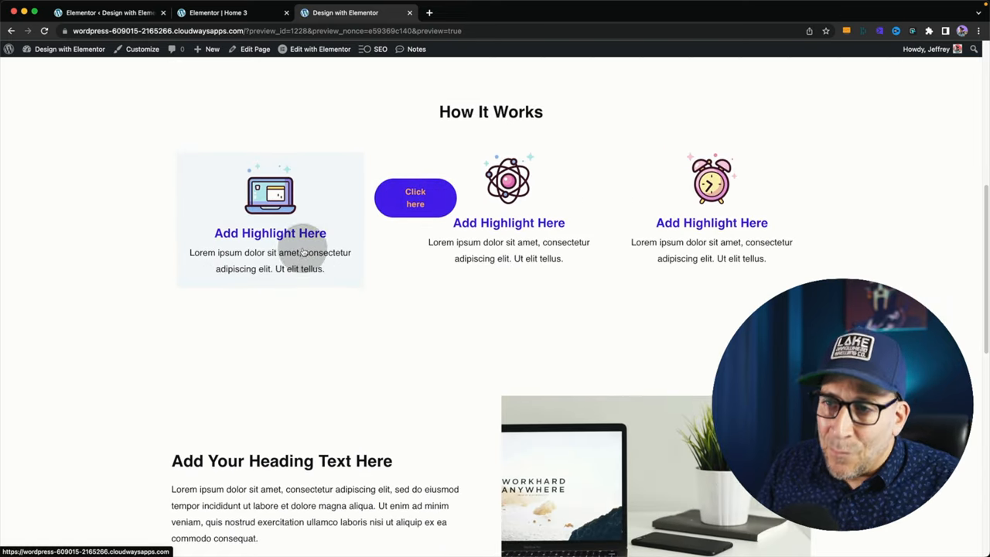
click(225, 12)
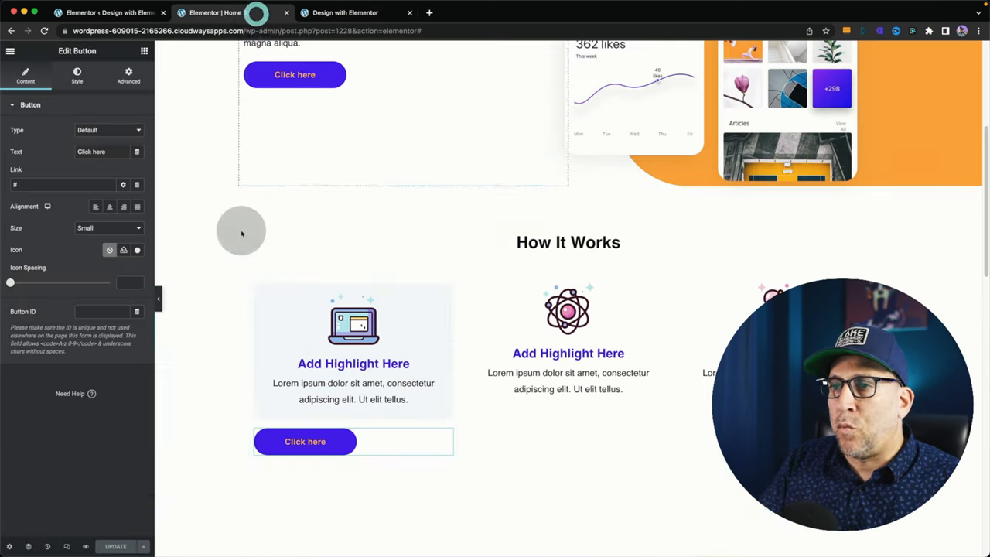